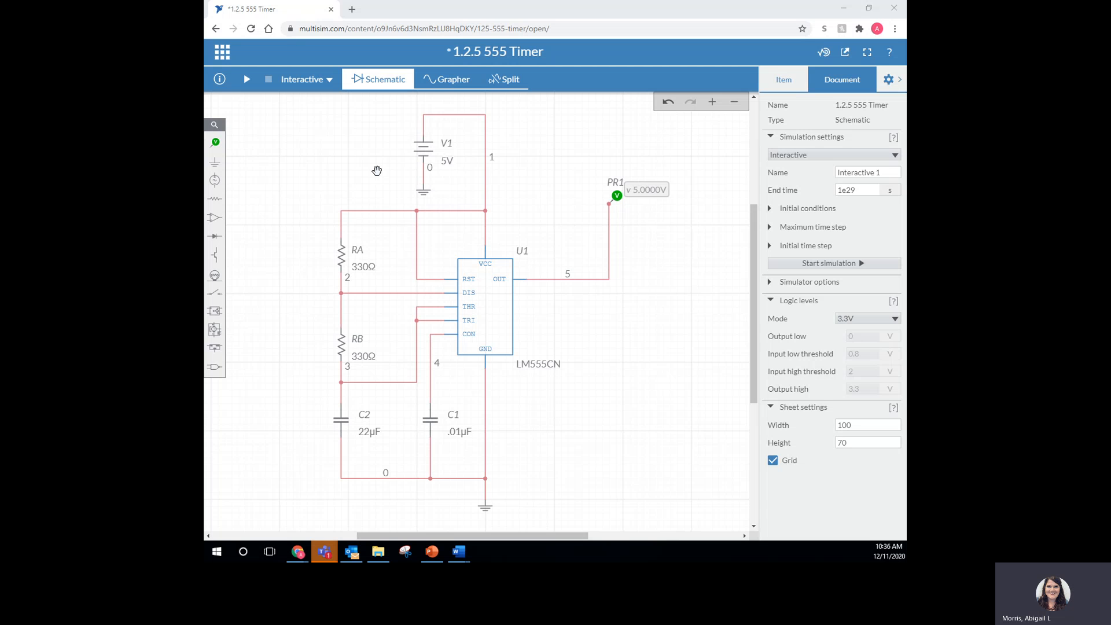
pyautogui.moveTo(348, 238)
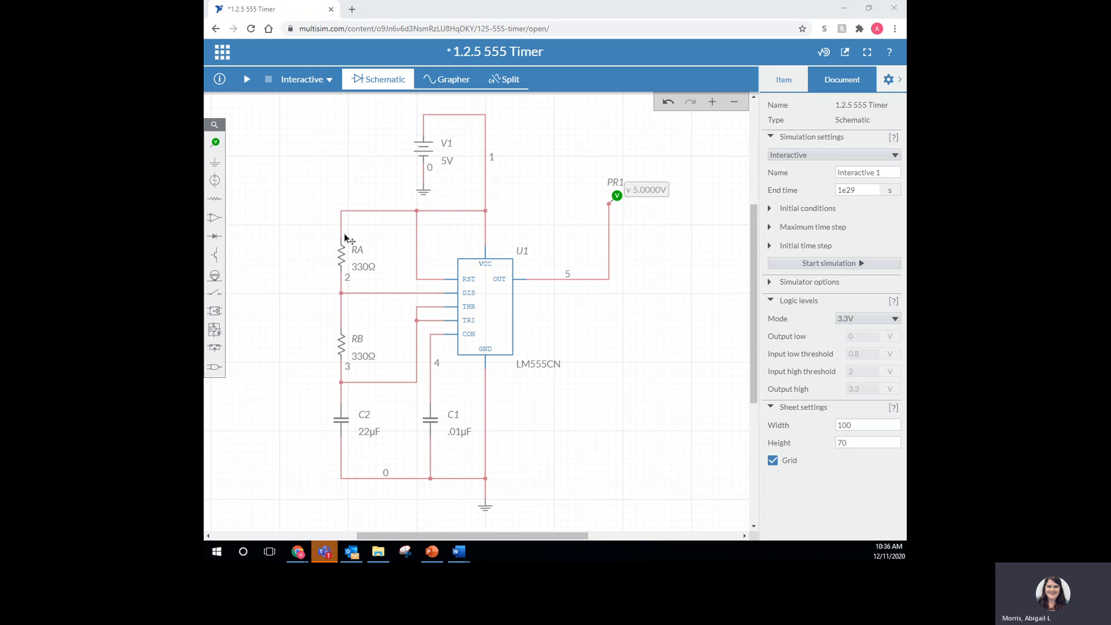
pyautogui.moveTo(330, 359)
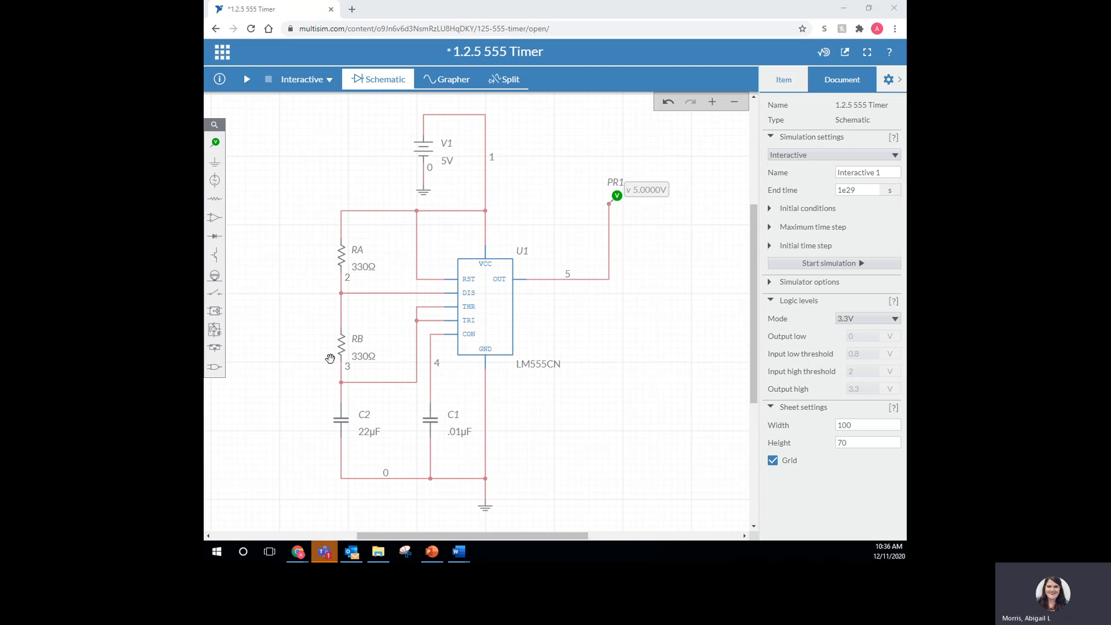
pyautogui.moveTo(383, 425)
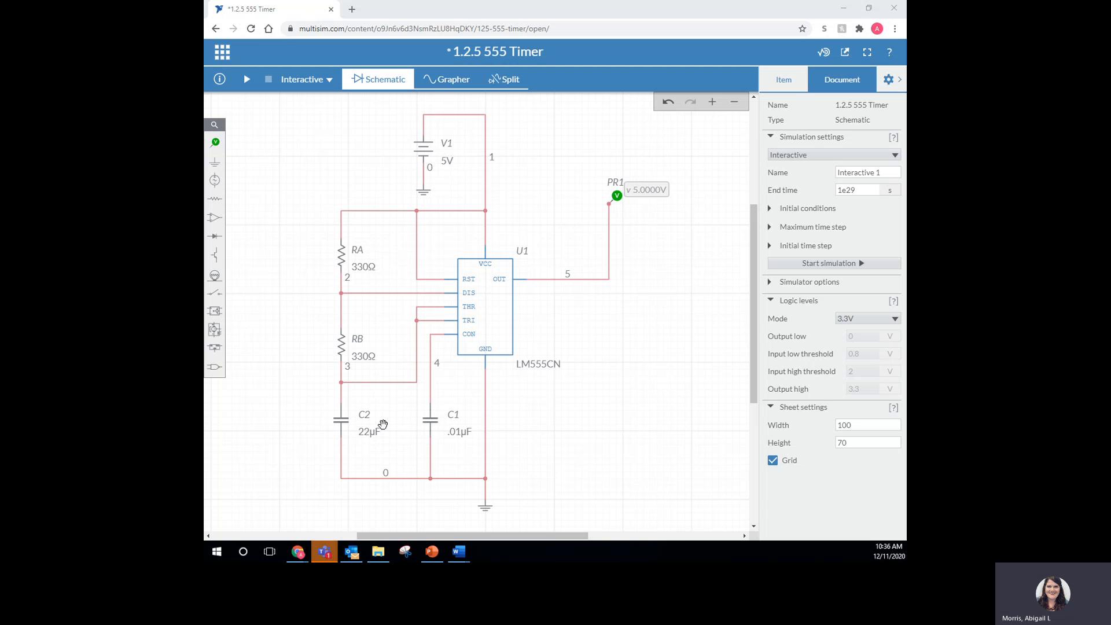
pyautogui.moveTo(374, 414)
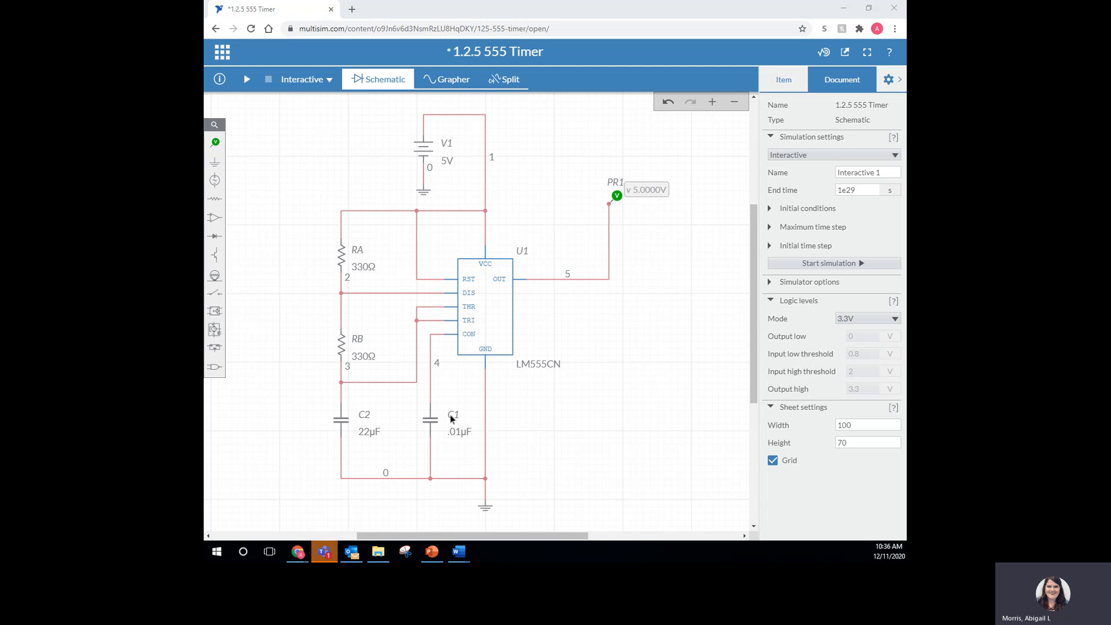
pyautogui.moveTo(336, 401)
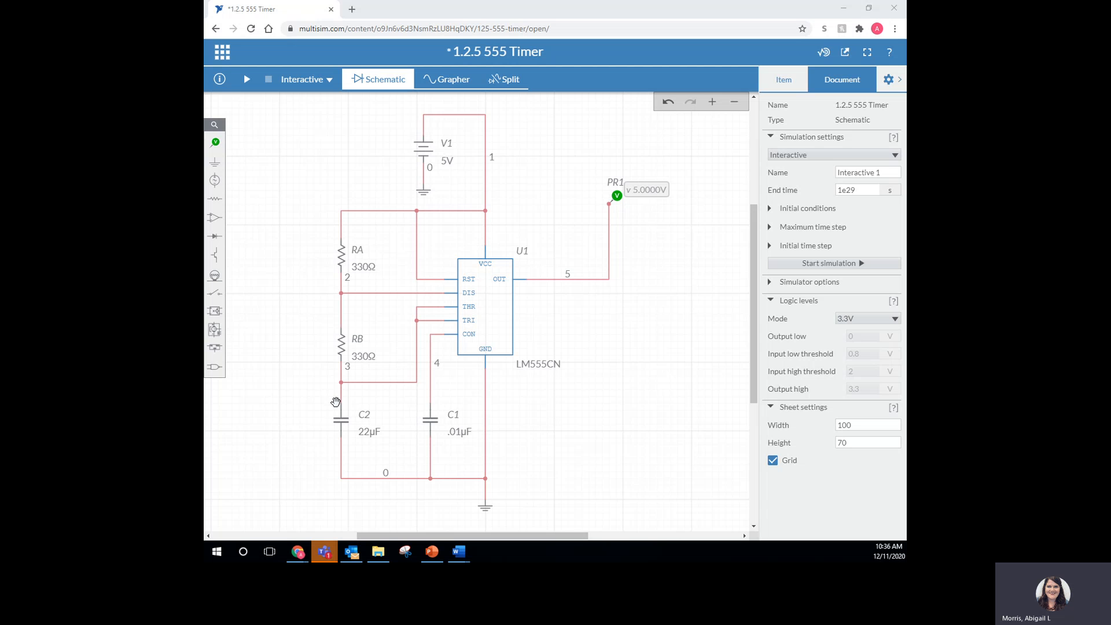
pyautogui.moveTo(322, 421)
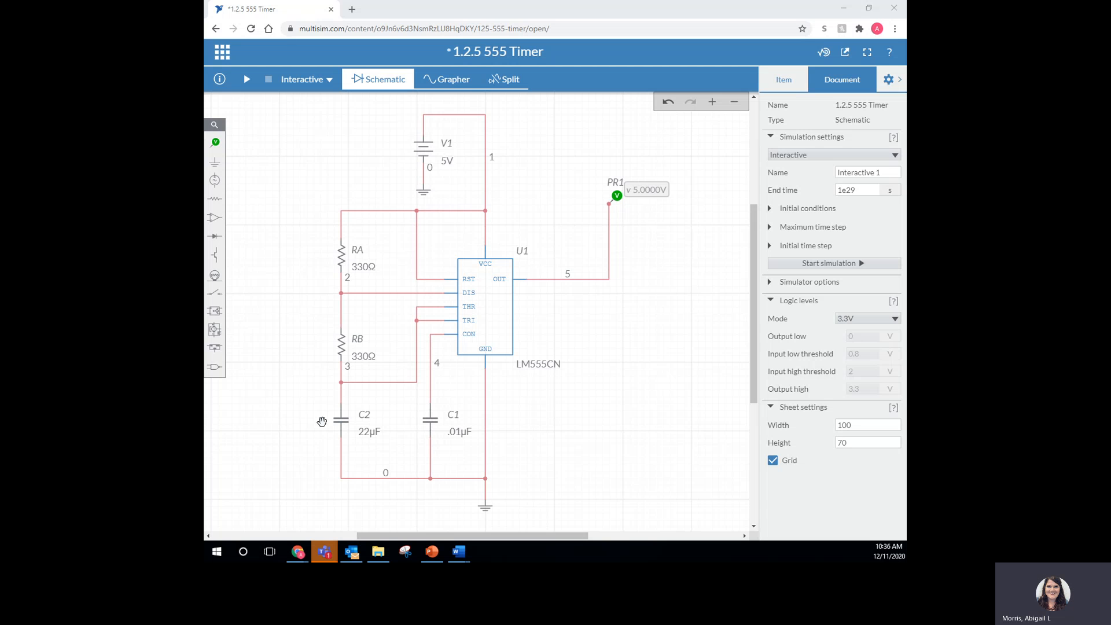
pyautogui.moveTo(340, 251)
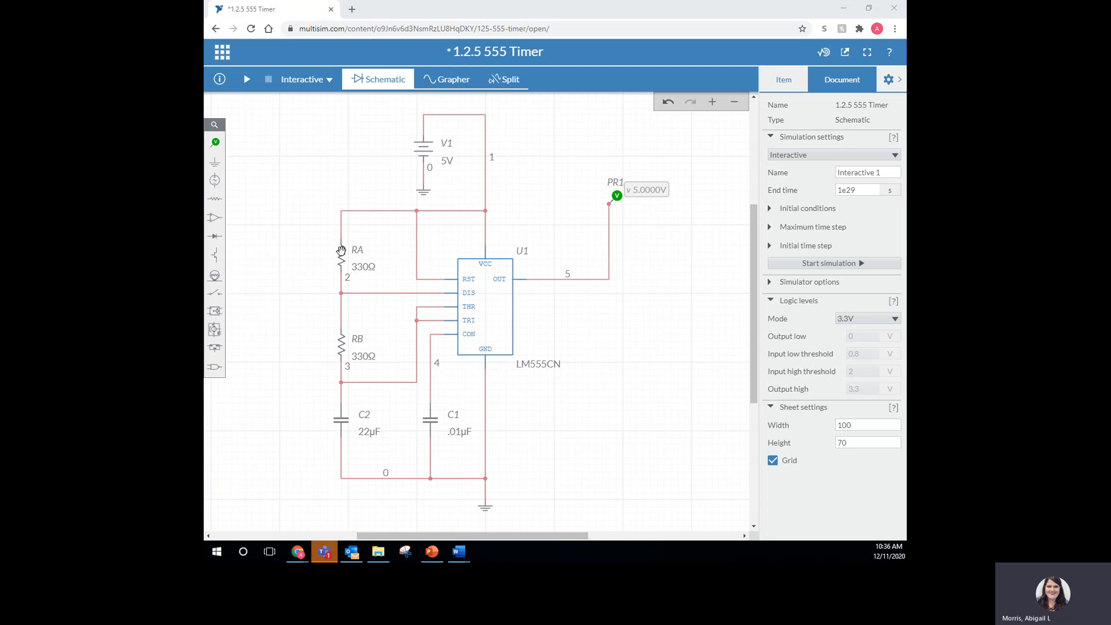
# Step: Select resistor RA in the 555 schematic to change its resistance to 100 Ω
pyautogui.click(340, 254)
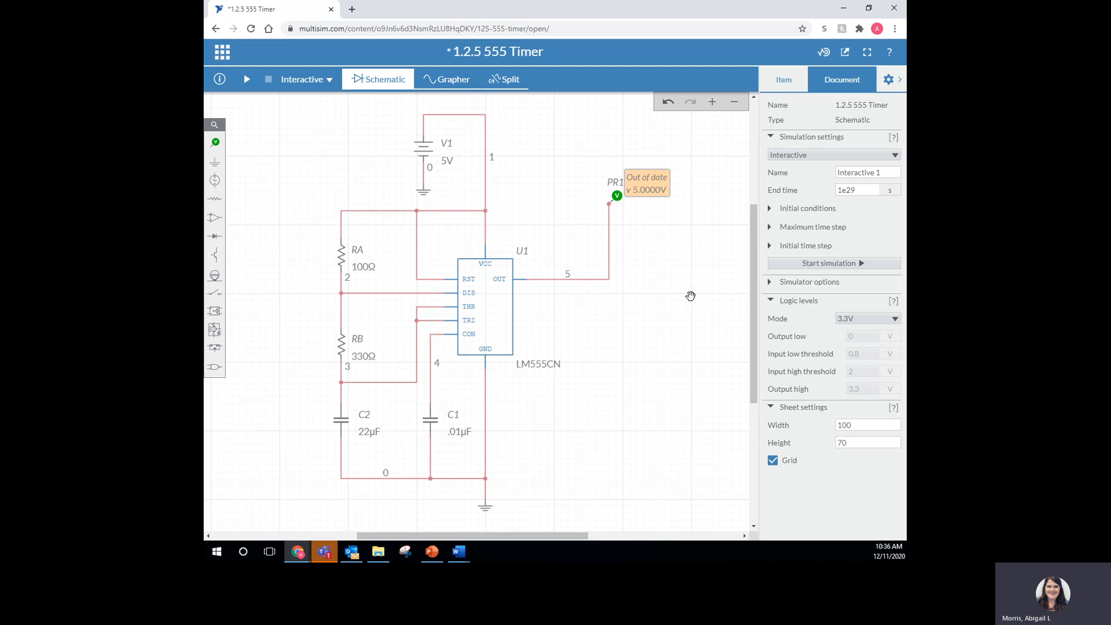
pyautogui.moveTo(364, 348)
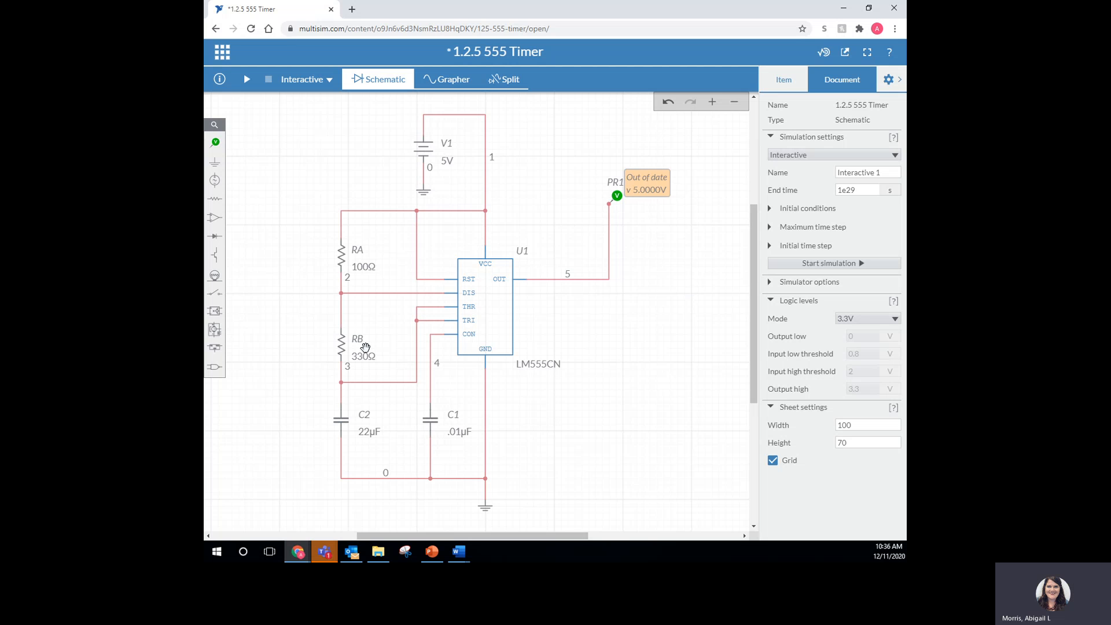
pyautogui.moveTo(376, 438)
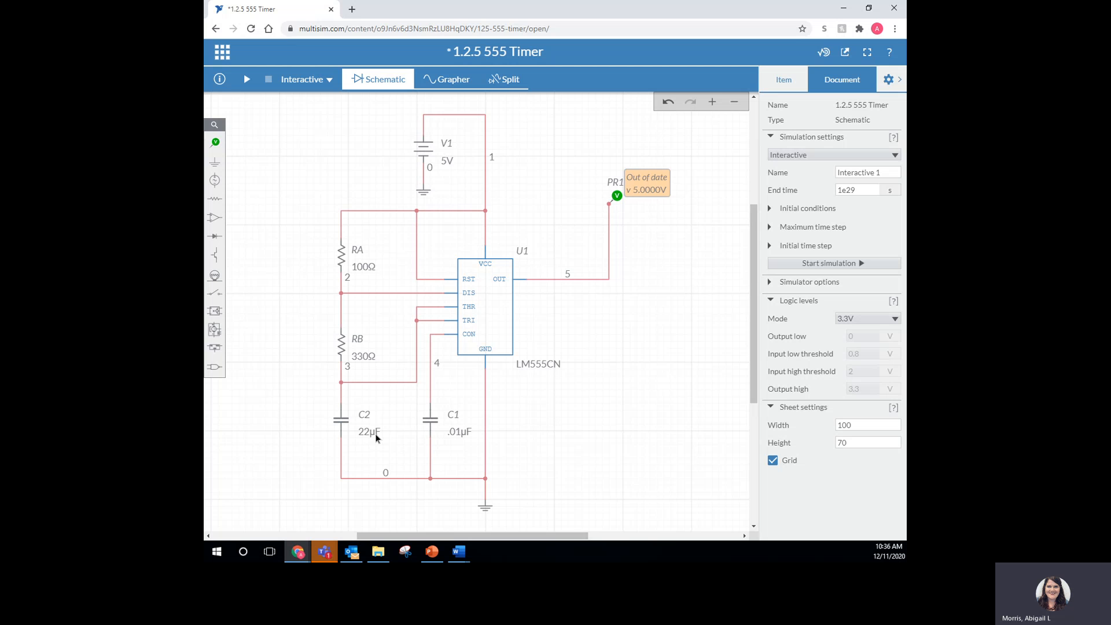
pyautogui.moveTo(595, 394)
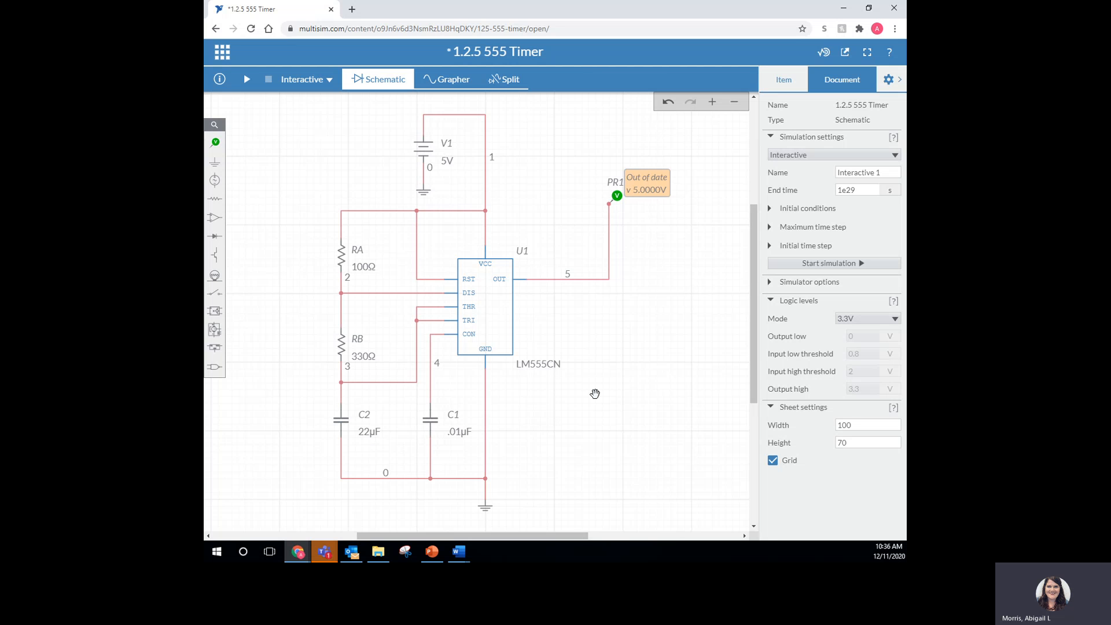
pyautogui.moveTo(252, 88)
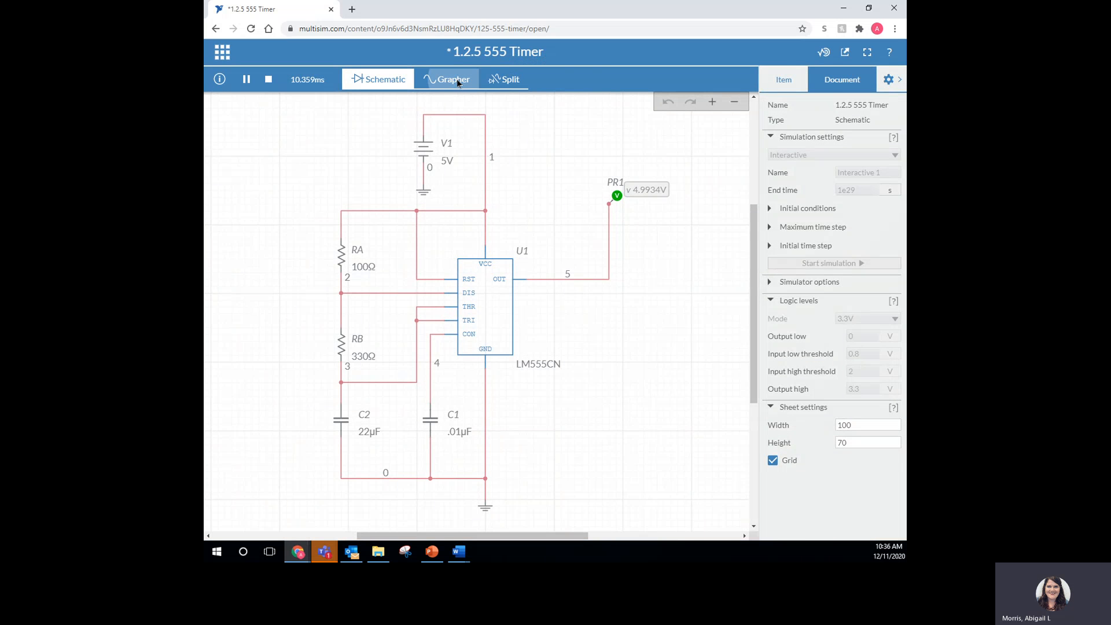
# Step: Show the output square wave in Grapher with the time axis at 2 ms per division
pyautogui.click(447, 78)
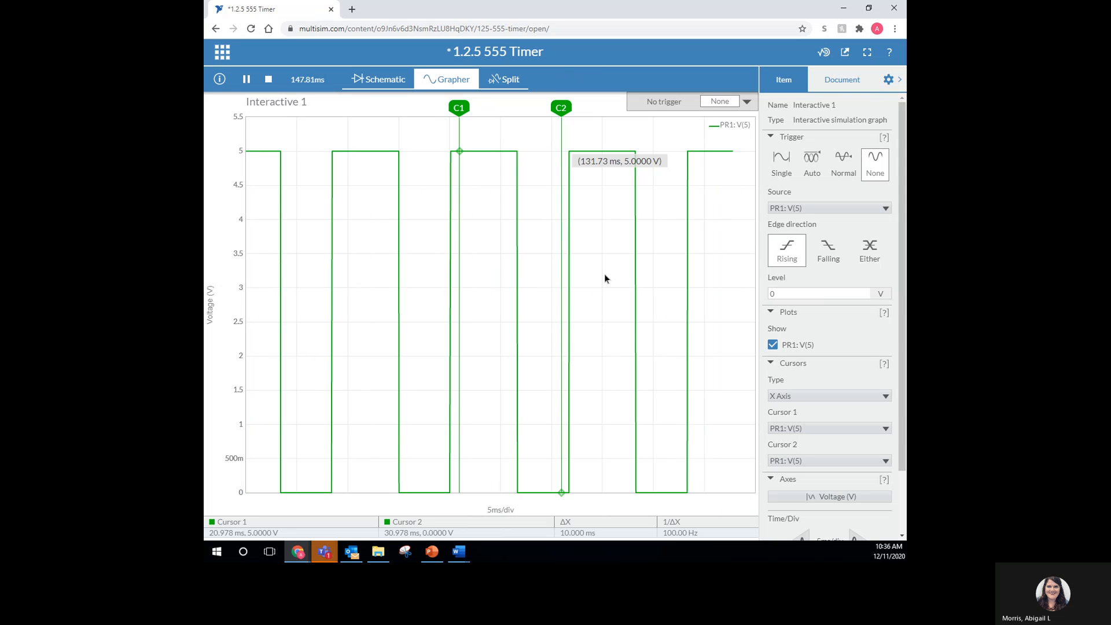
pyautogui.scroll(-3)
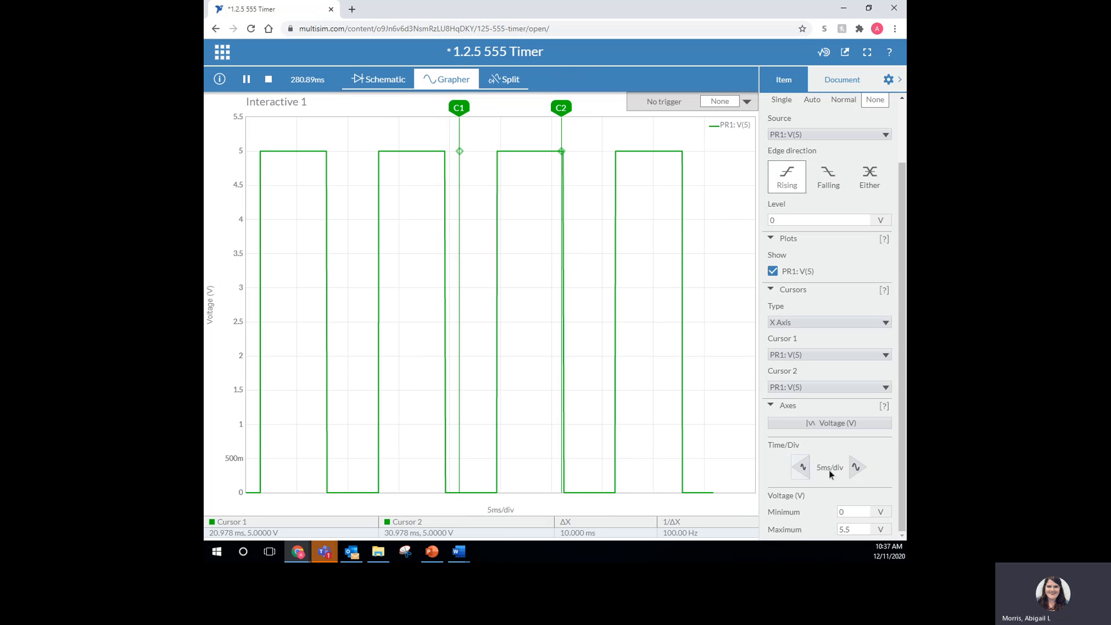
pyautogui.click(799, 467)
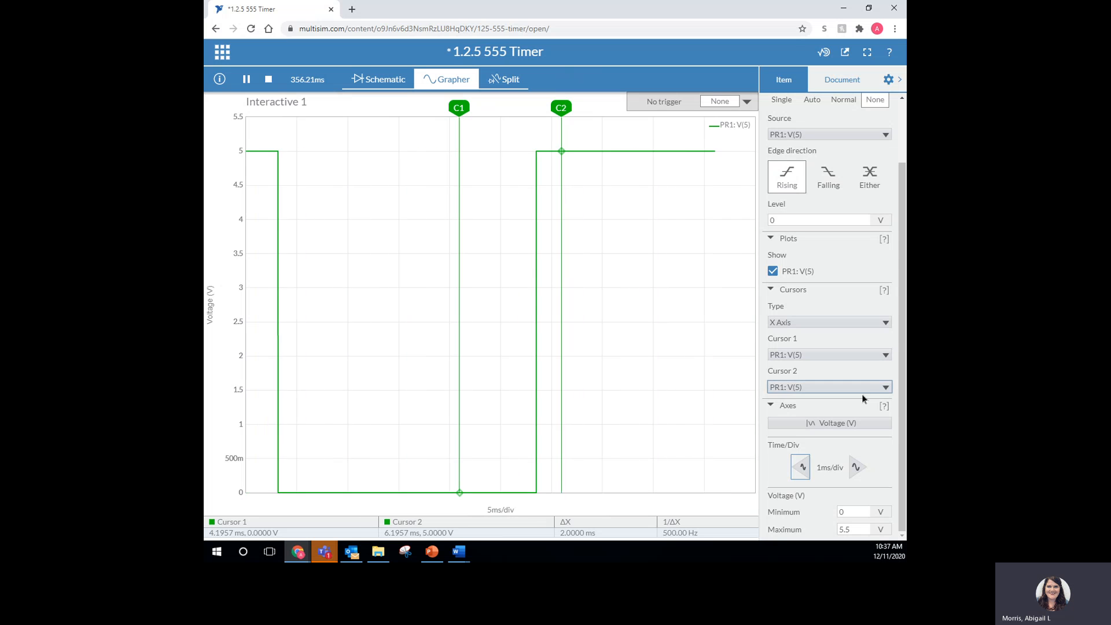
pyautogui.click(858, 467)
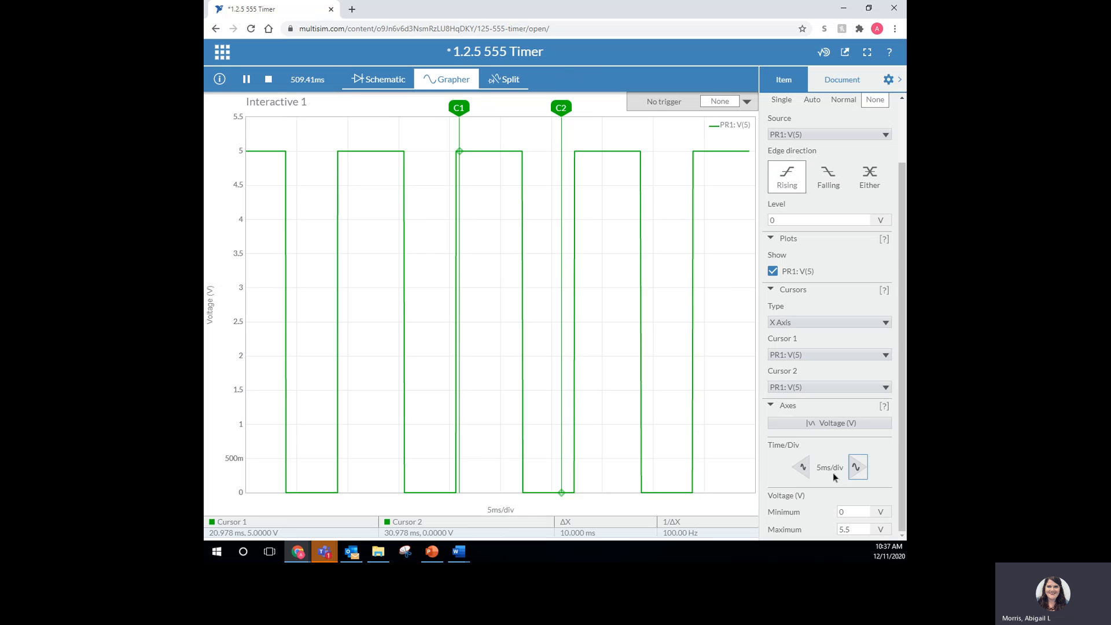
pyautogui.click(800, 467)
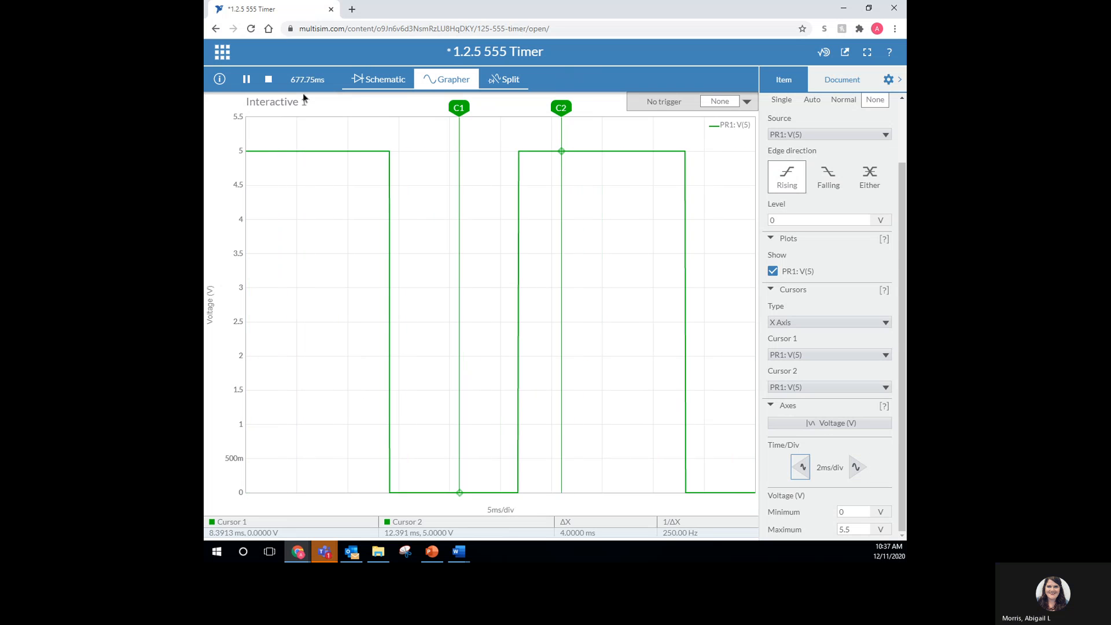
# Step: Pause the simulation so the output waveform freezes on the graph
pyautogui.click(269, 78)
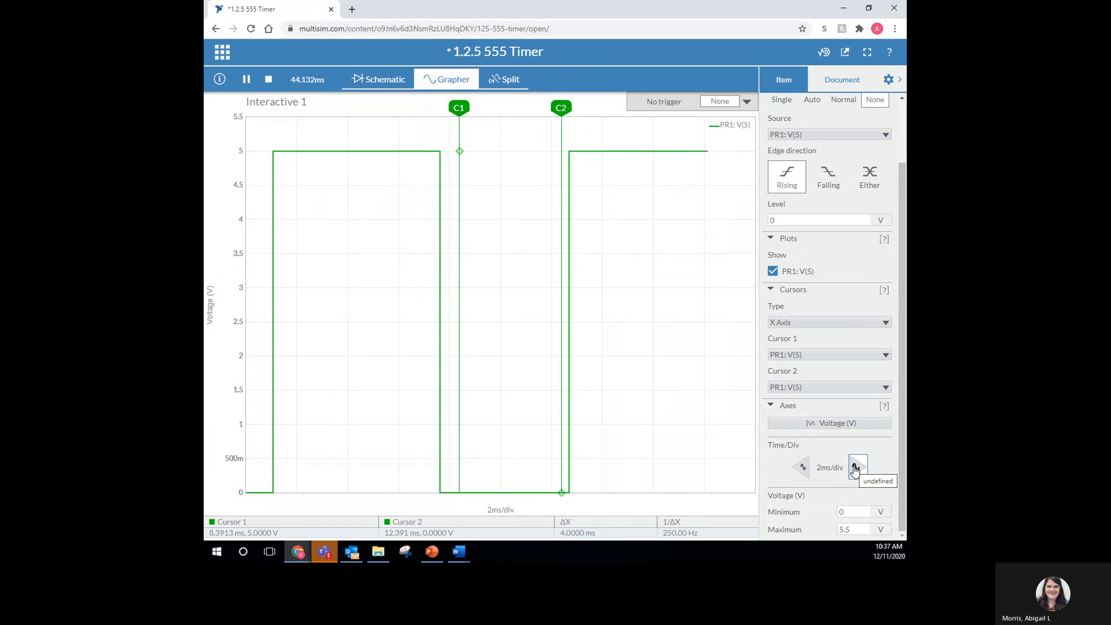
pyautogui.click(269, 79)
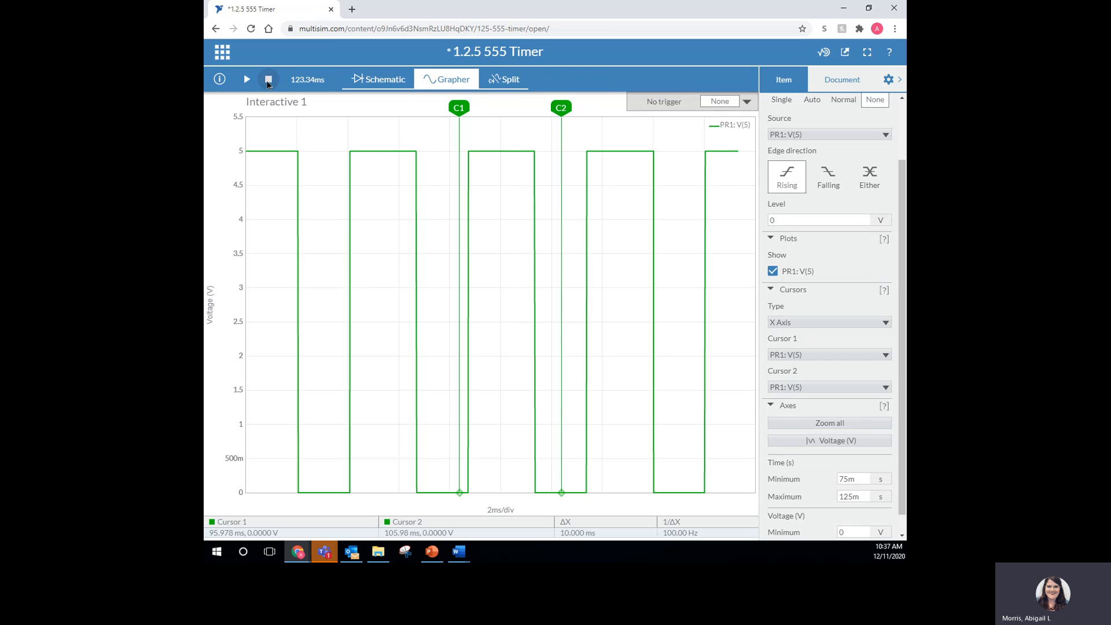
# Step: Stop the simulation and place the X-axis cursors one cycle apart on the output wave
pyautogui.click(270, 79)
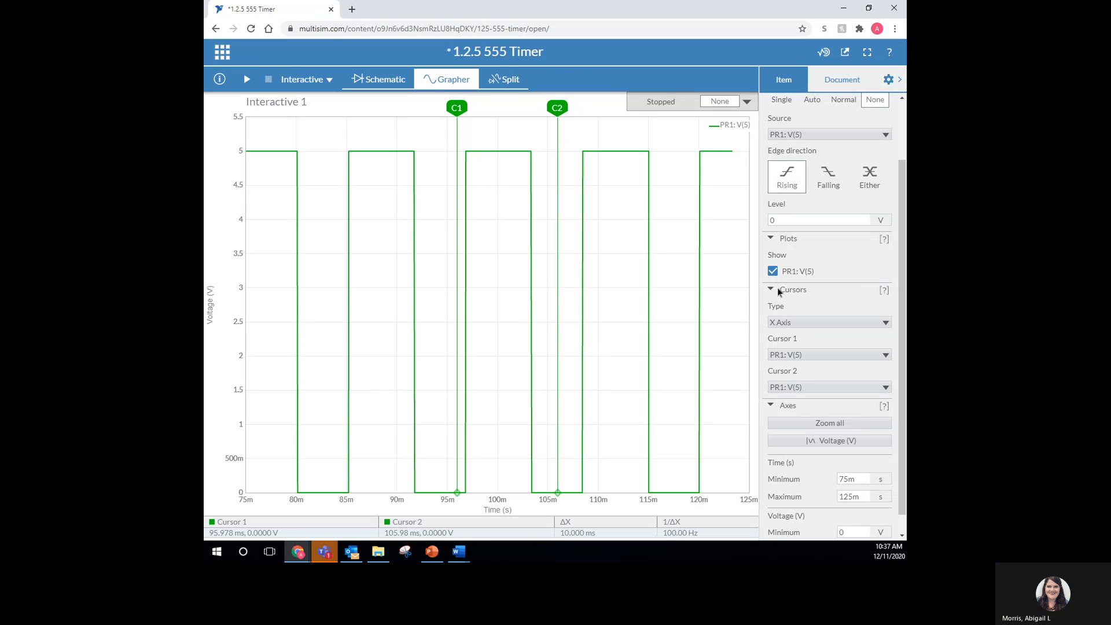
pyautogui.click(828, 323)
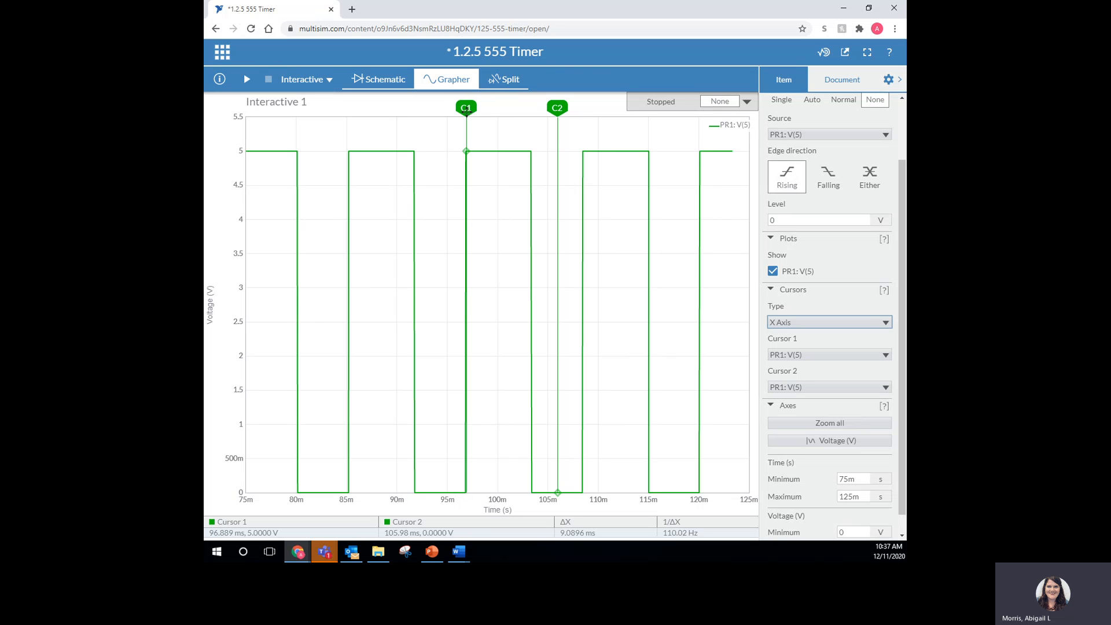
pyautogui.moveTo(478, 195)
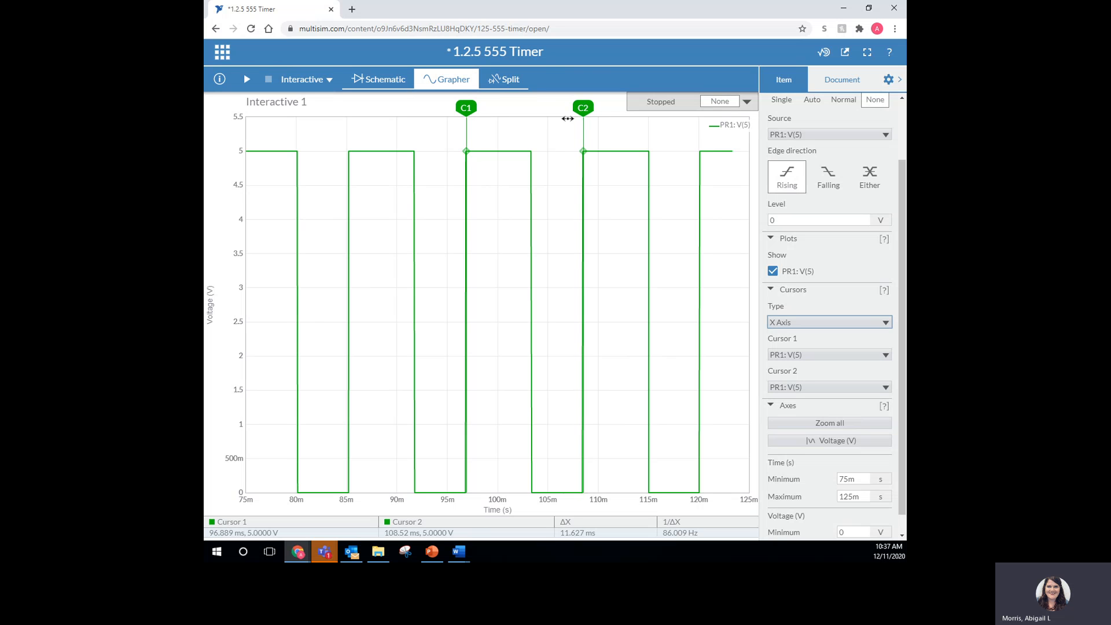
pyautogui.moveTo(451, 335)
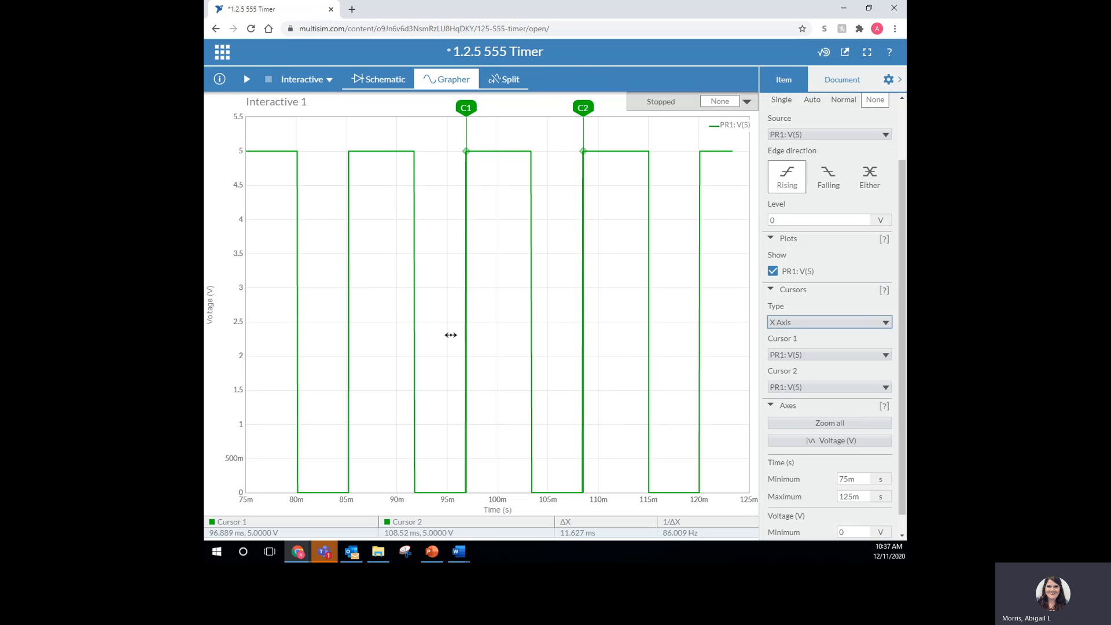
pyautogui.moveTo(531, 151)
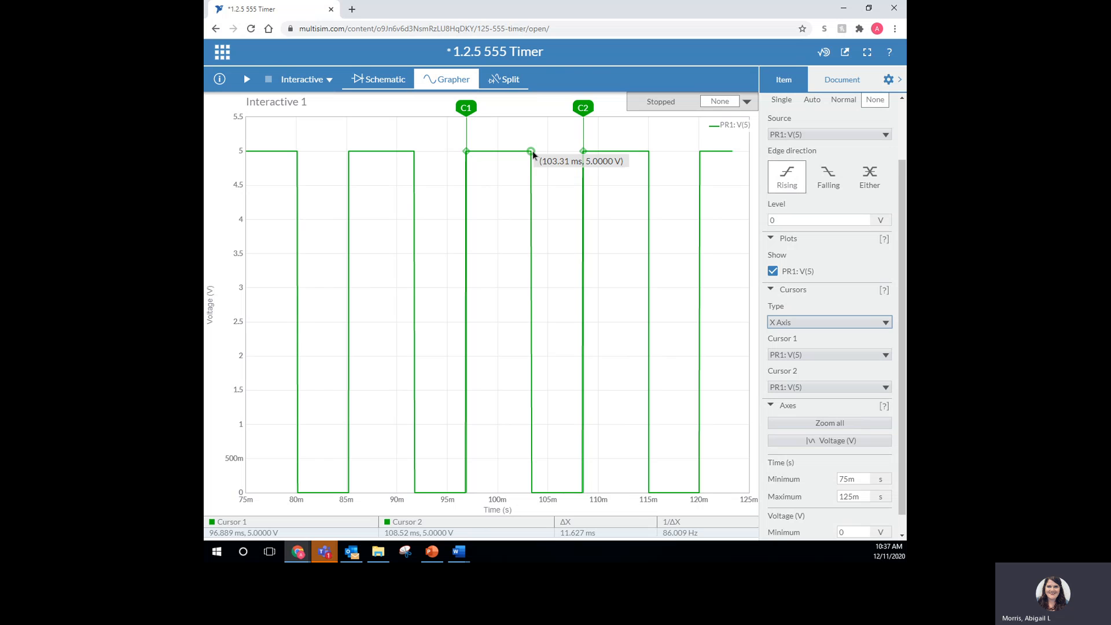
pyautogui.moveTo(555, 59)
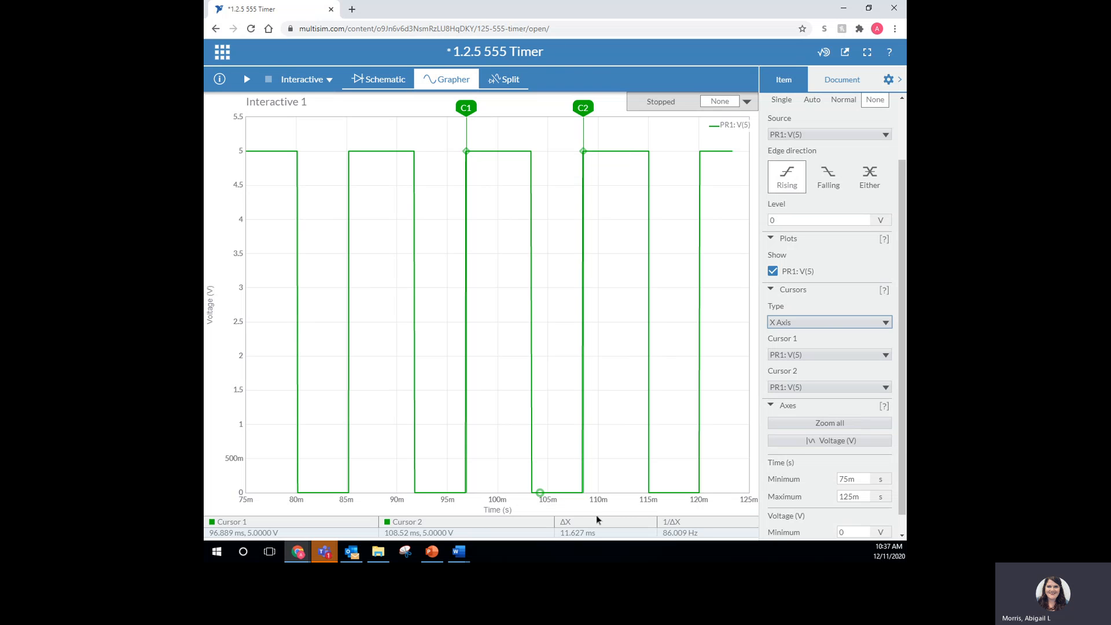
pyautogui.moveTo(579, 542)
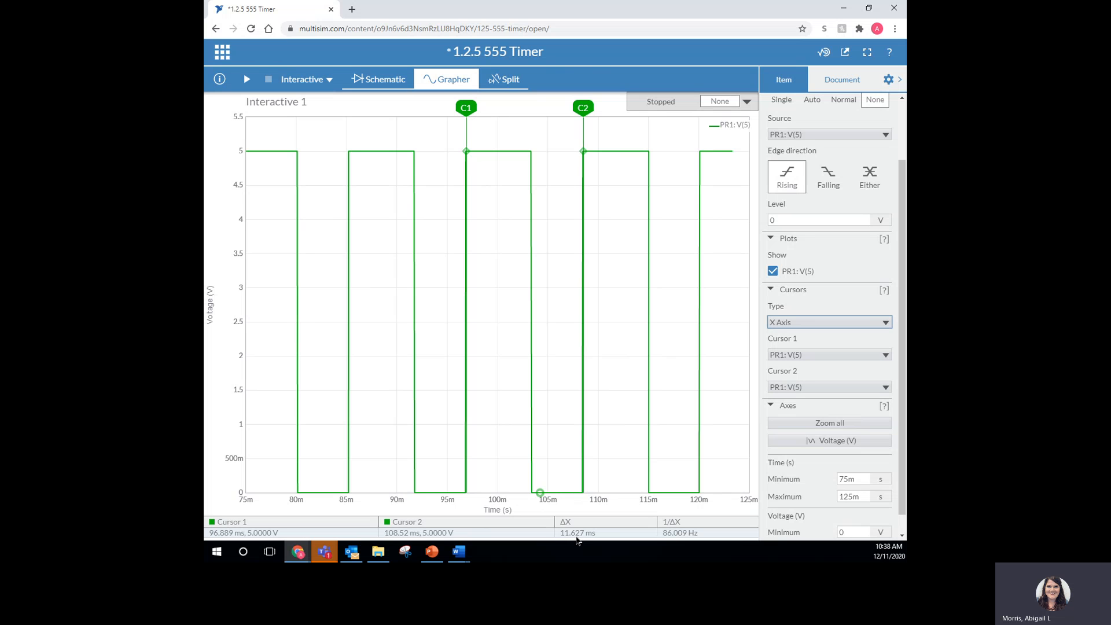
pyautogui.moveTo(679, 544)
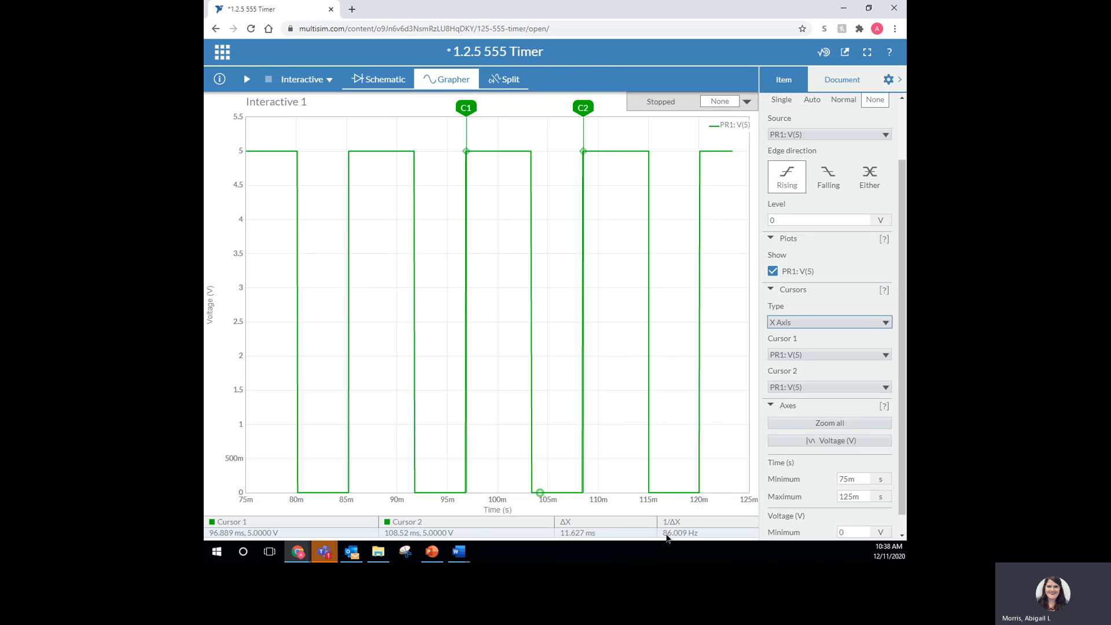
pyautogui.moveTo(691, 539)
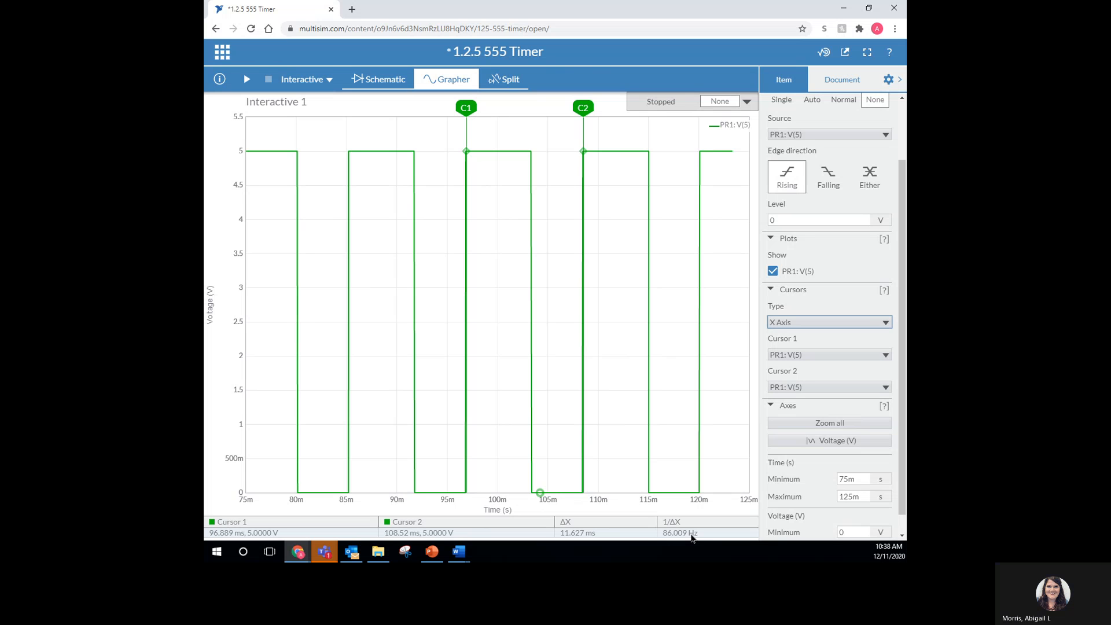
pyautogui.moveTo(665, 551)
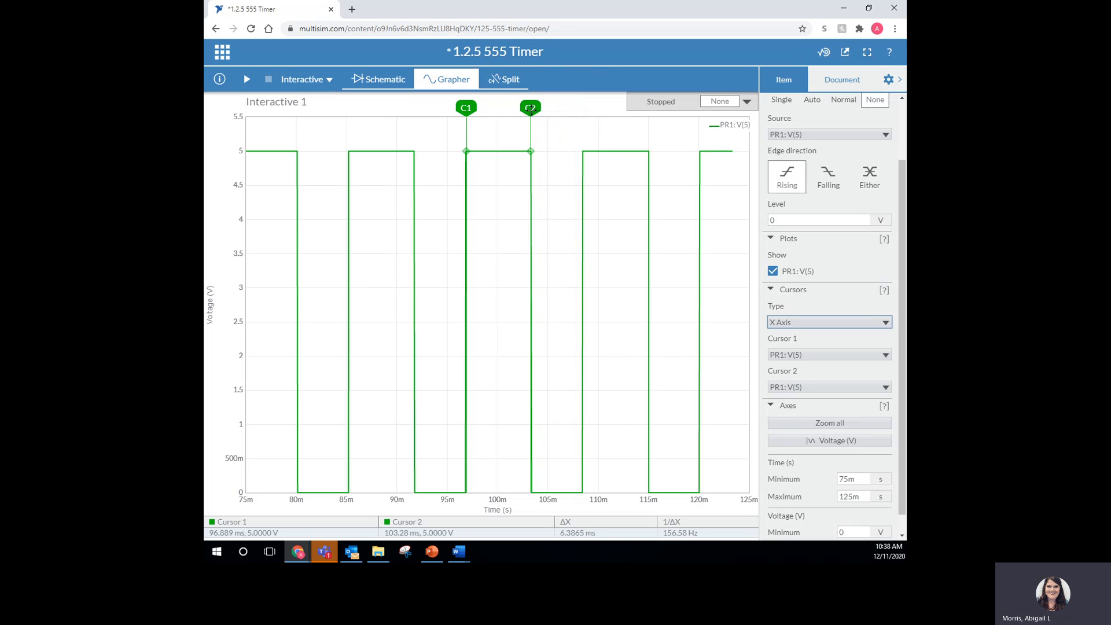
pyautogui.moveTo(471, 147)
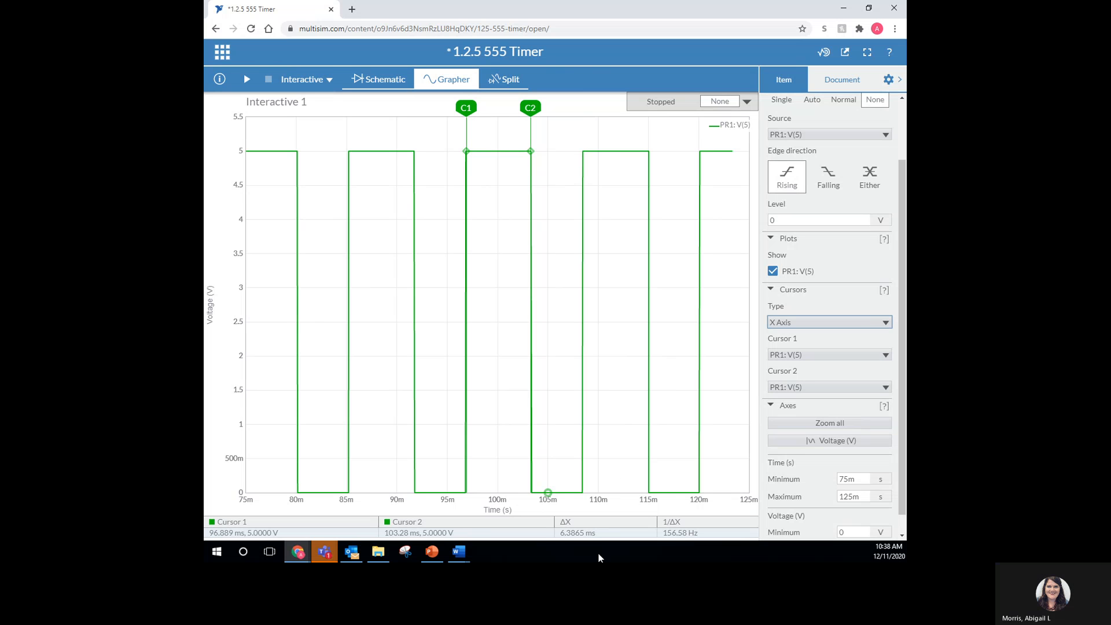
pyautogui.moveTo(576, 539)
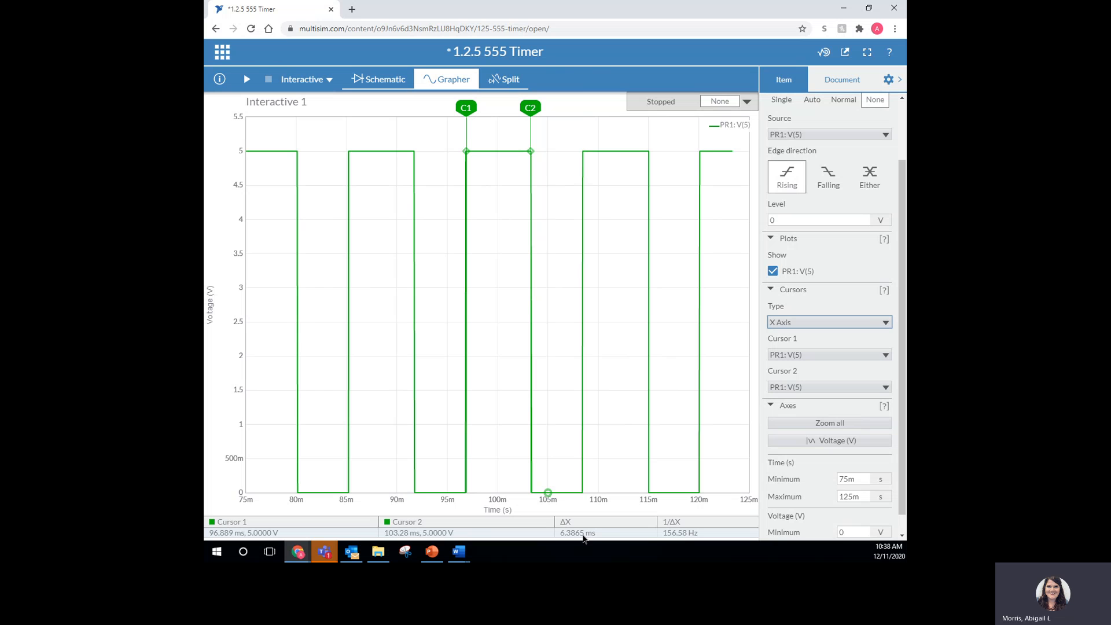
pyautogui.moveTo(591, 127)
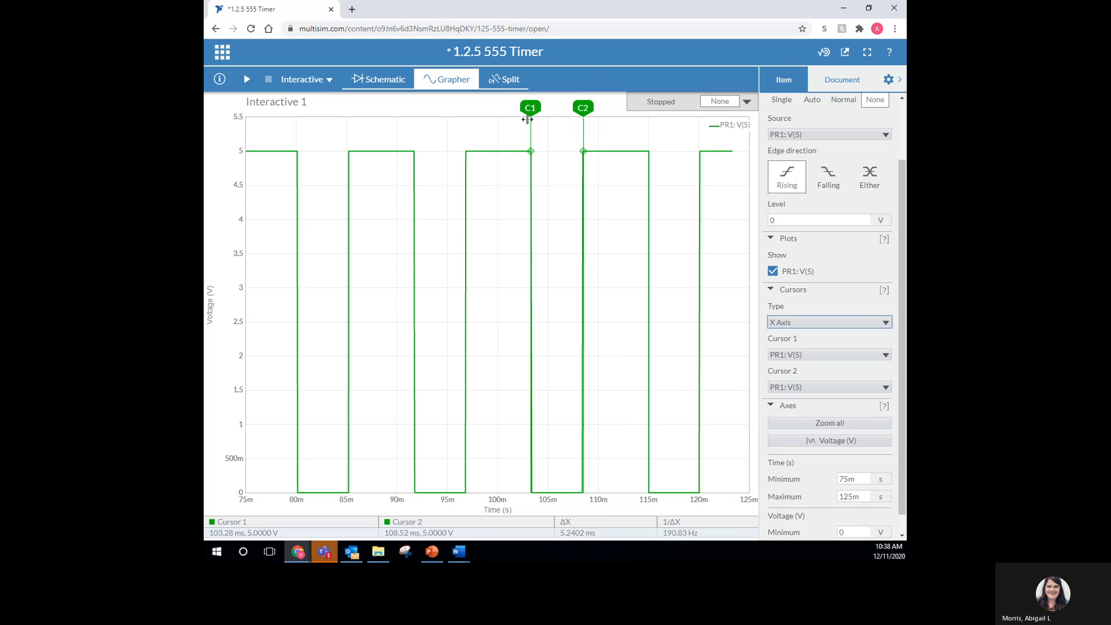
pyautogui.moveTo(639, 505)
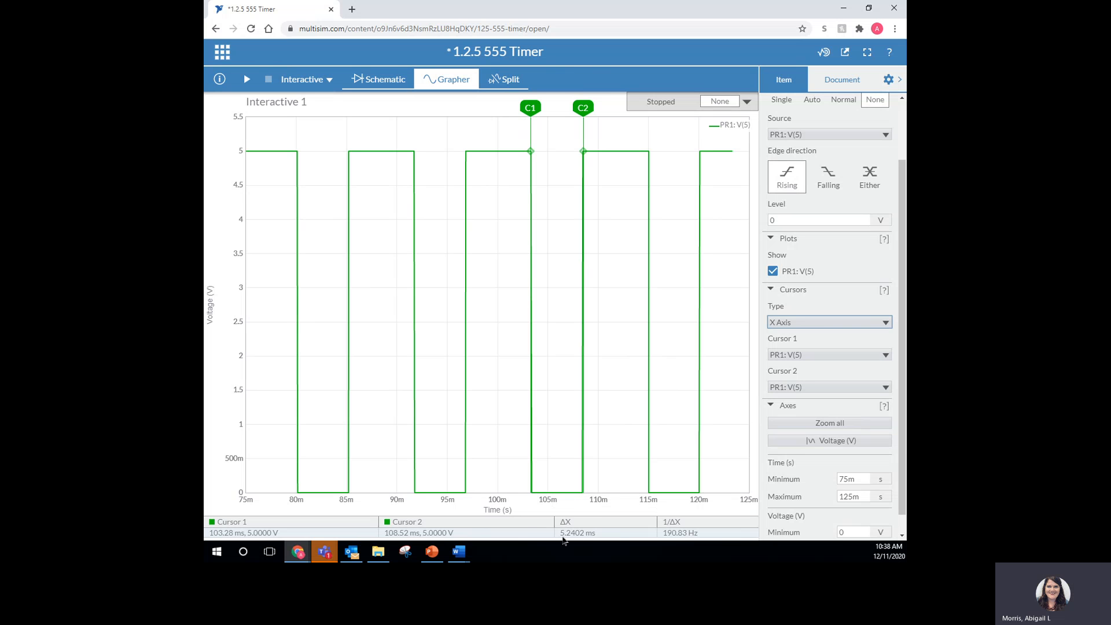
pyautogui.moveTo(575, 539)
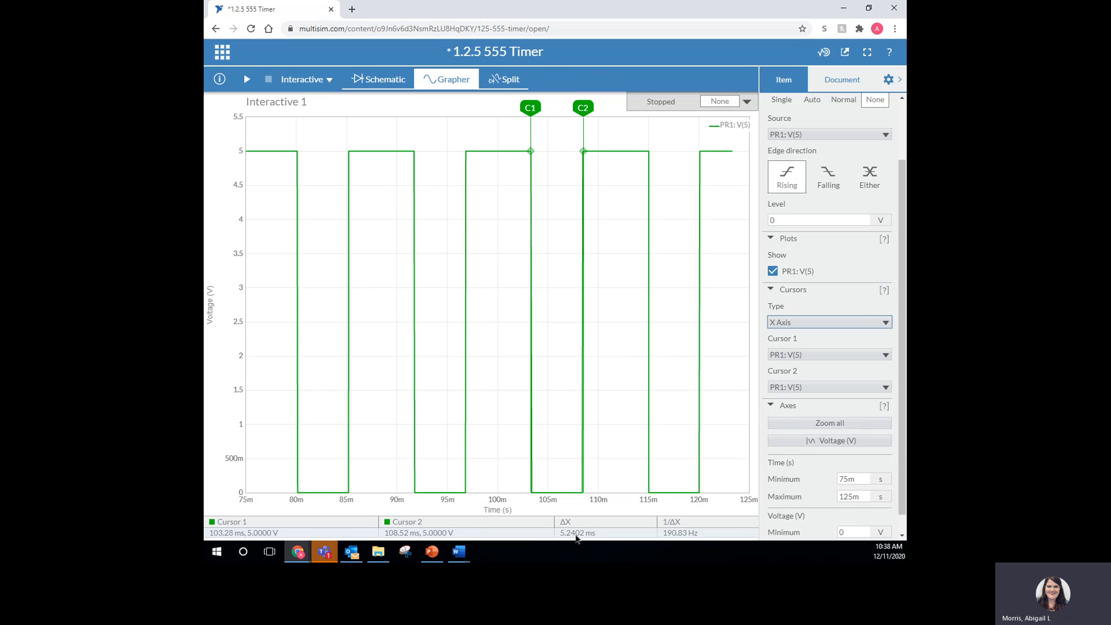
pyautogui.moveTo(603, 530)
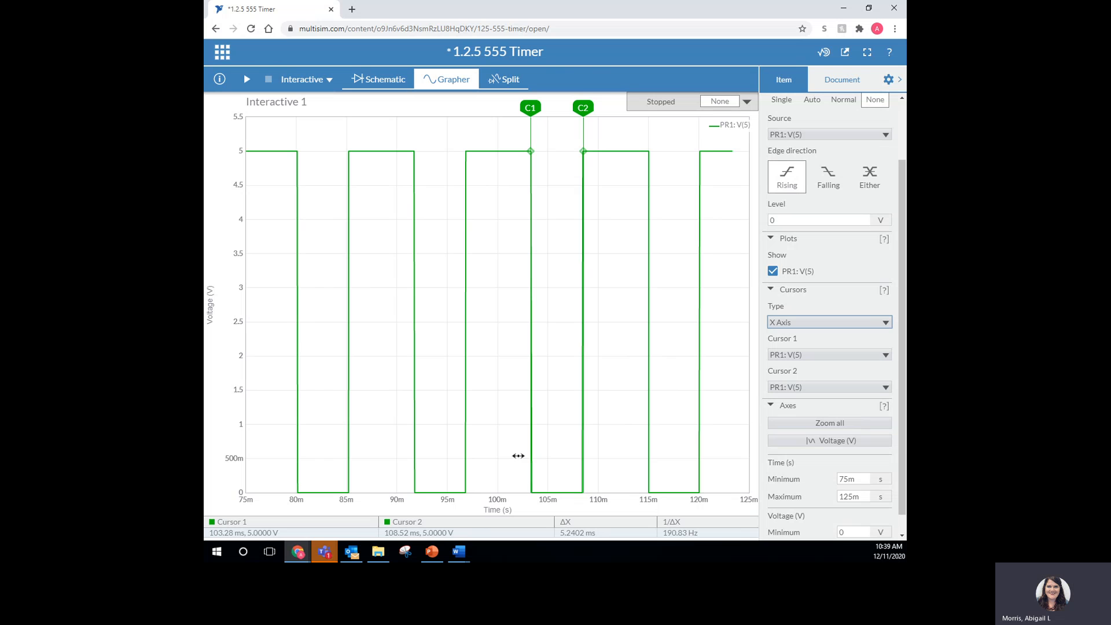
pyautogui.moveTo(521, 468)
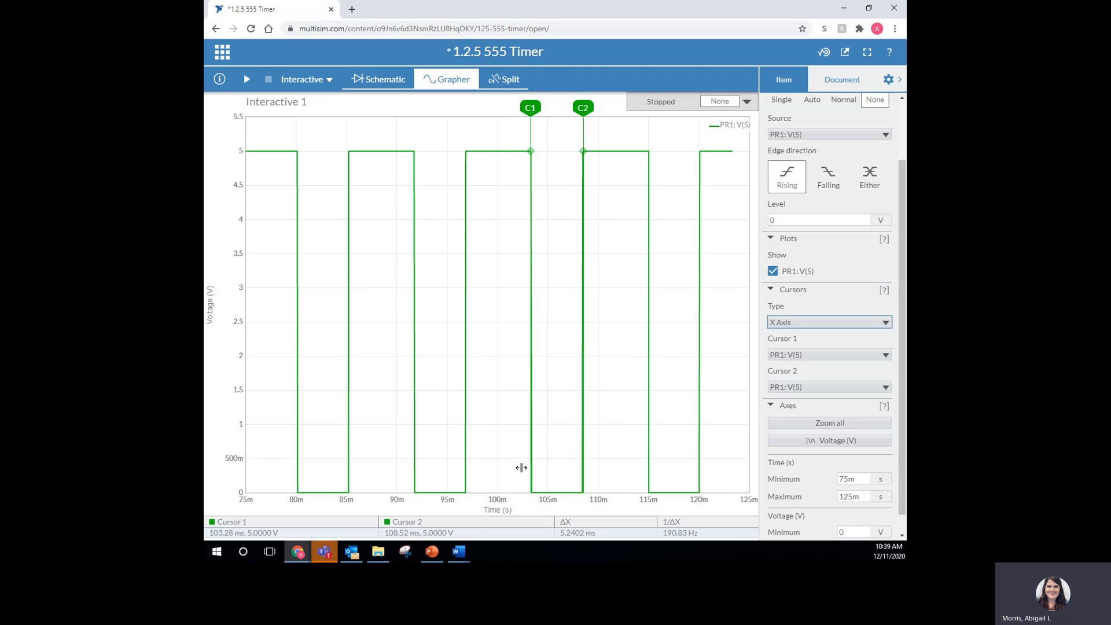
# Step: Return to the full schematic and select RA to raise its resistance to 560 Ω
pyautogui.click(384, 79)
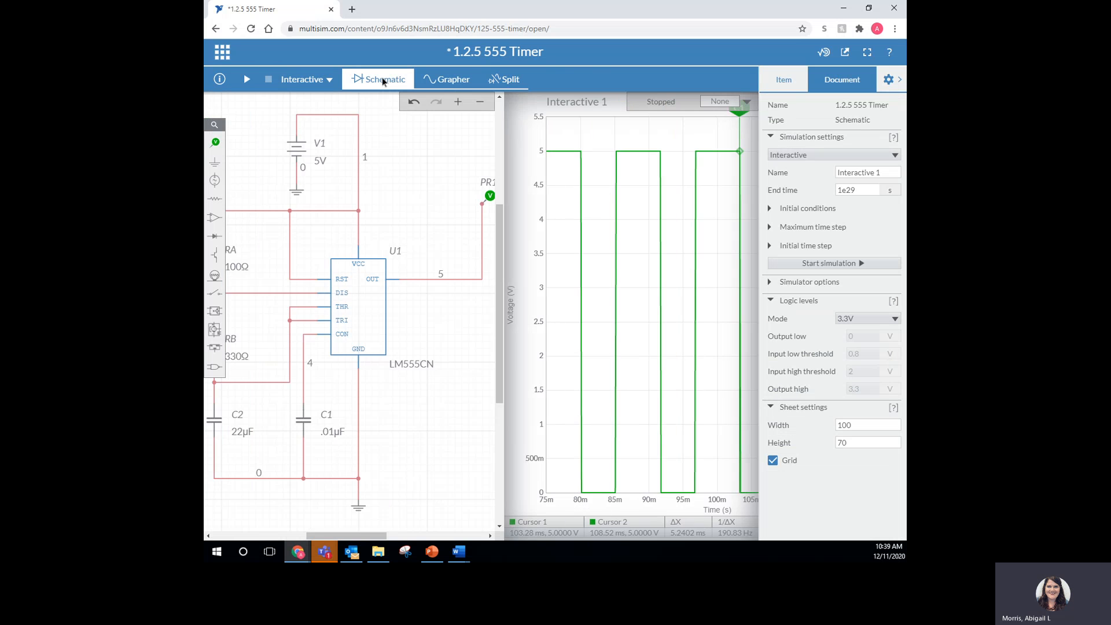
pyautogui.click(385, 79)
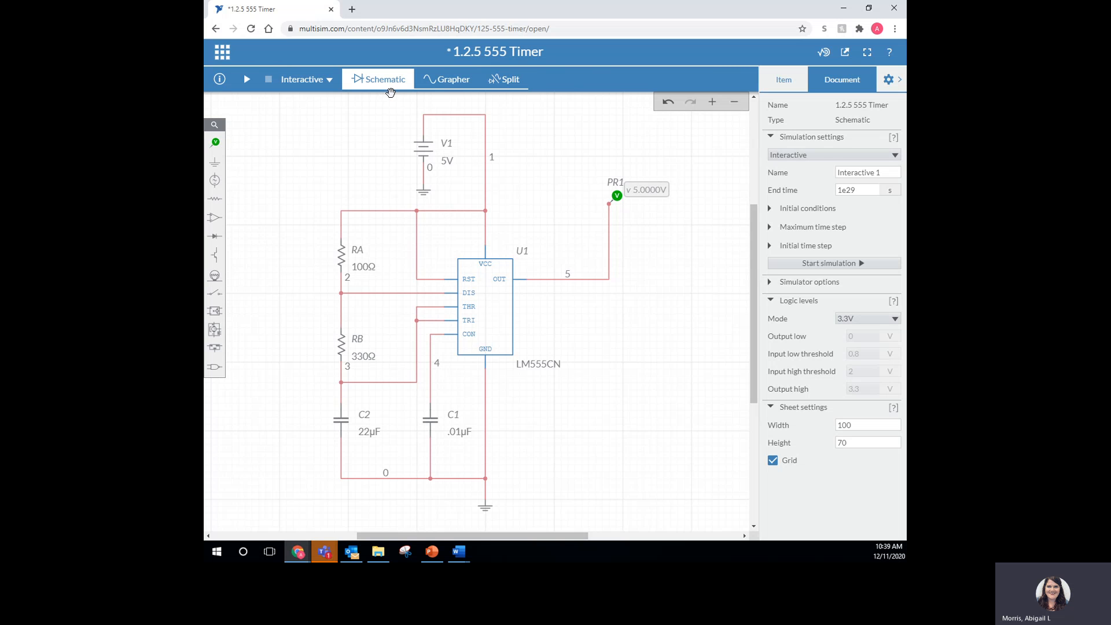
pyautogui.moveTo(334, 256)
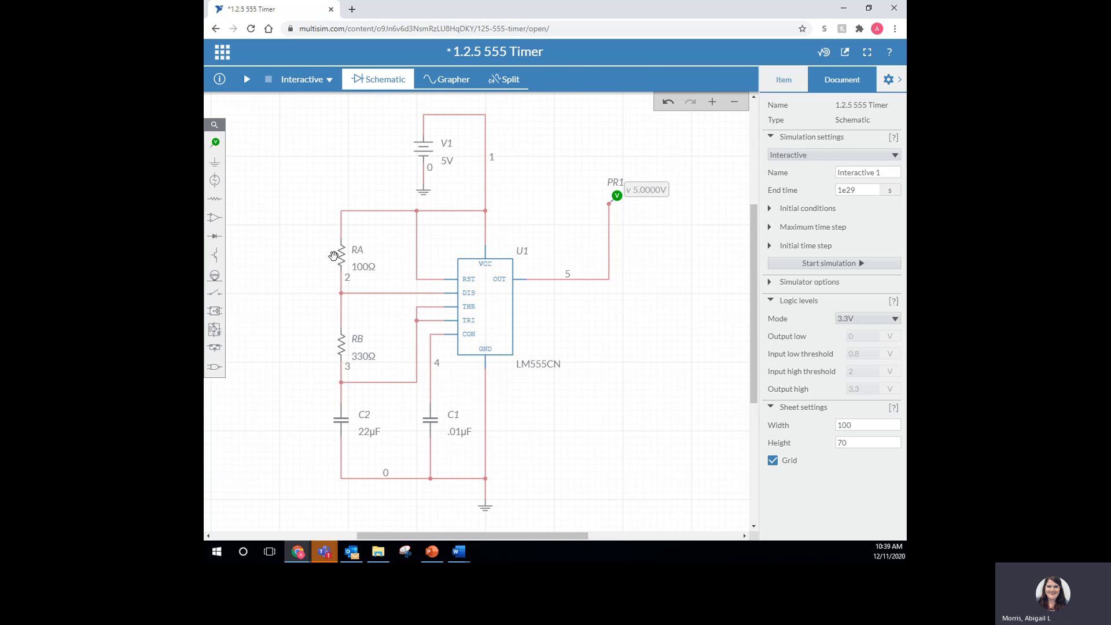
pyautogui.click(334, 258)
pyautogui.write('560')
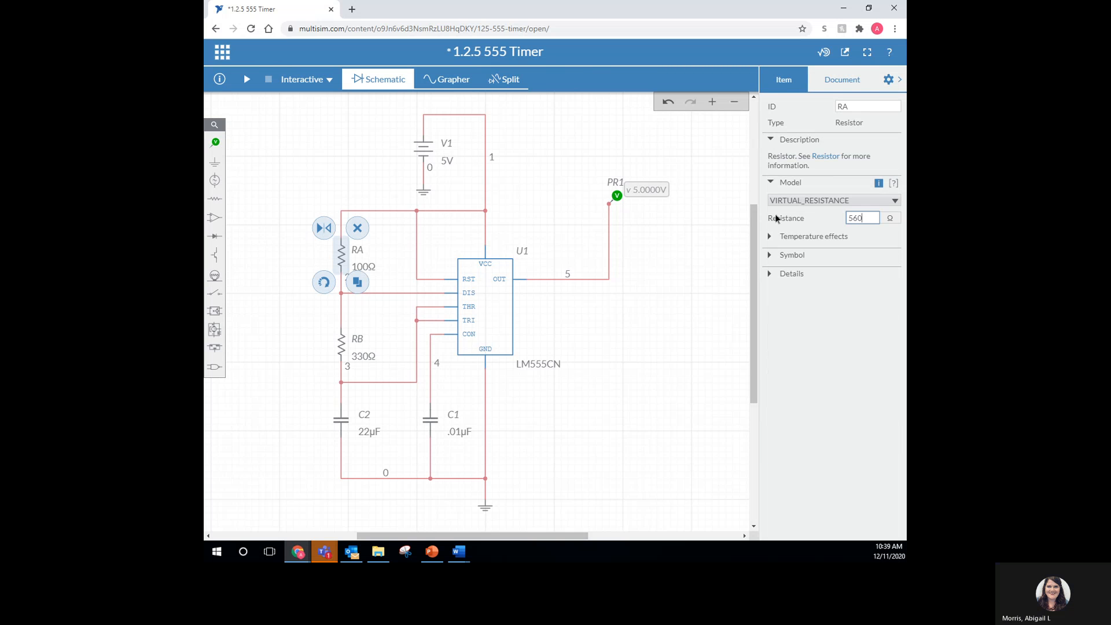
pyautogui.moveTo(364, 441)
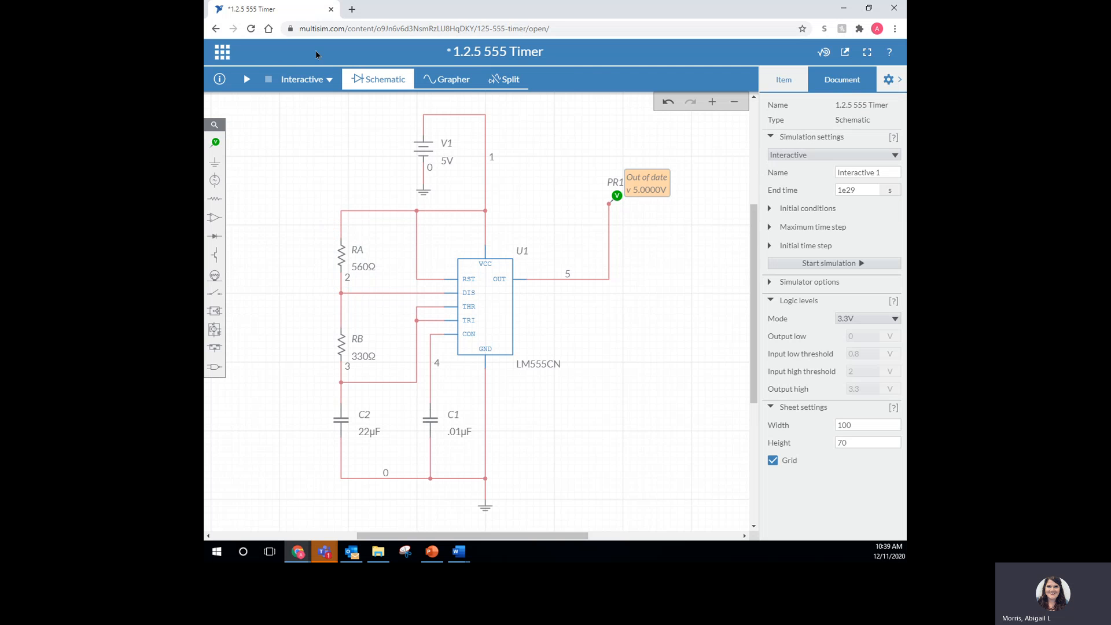
# Step: Re-run the simulation with RA at 560 Ω and view the output waveform in Grapher
pyautogui.click(245, 79)
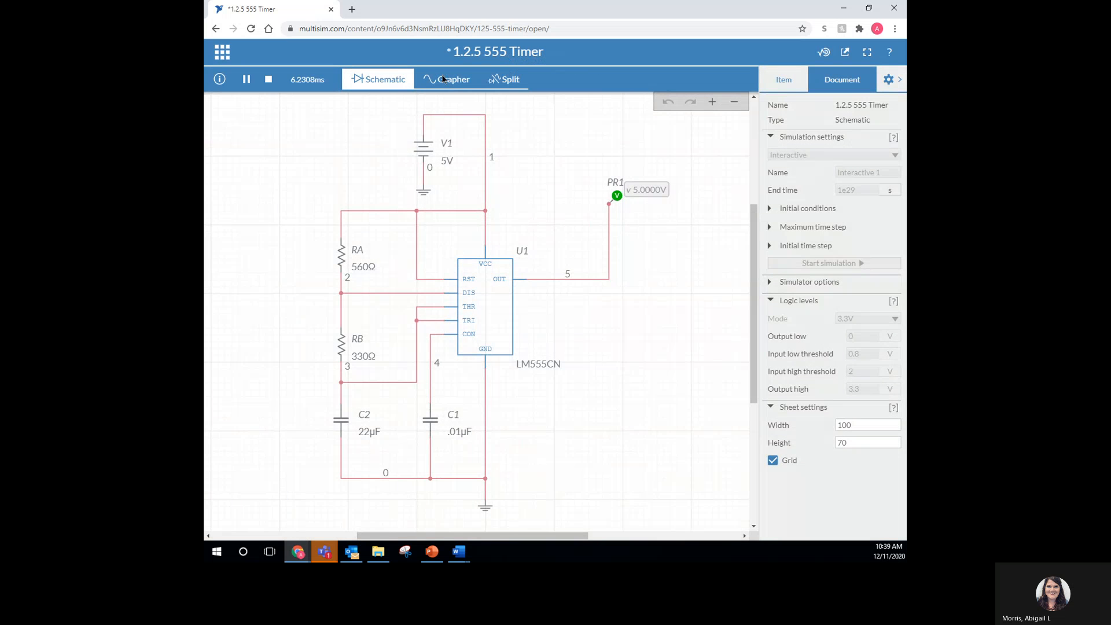
pyautogui.click(447, 79)
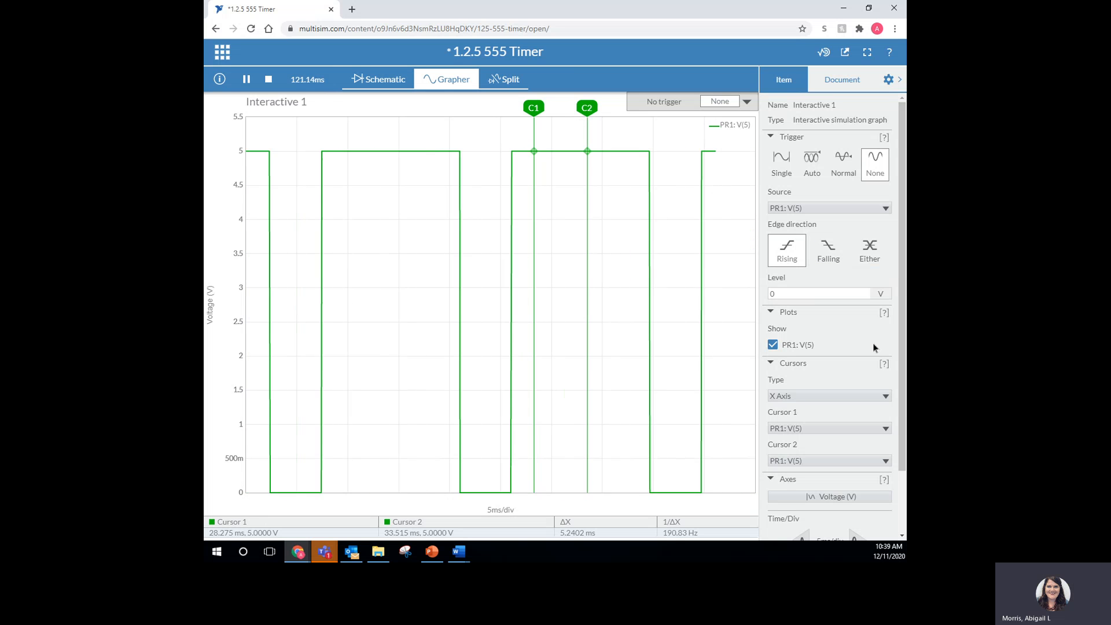
# Step: Stop the simulation, freezing the wider output square wave on the graph
pyautogui.click(246, 78)
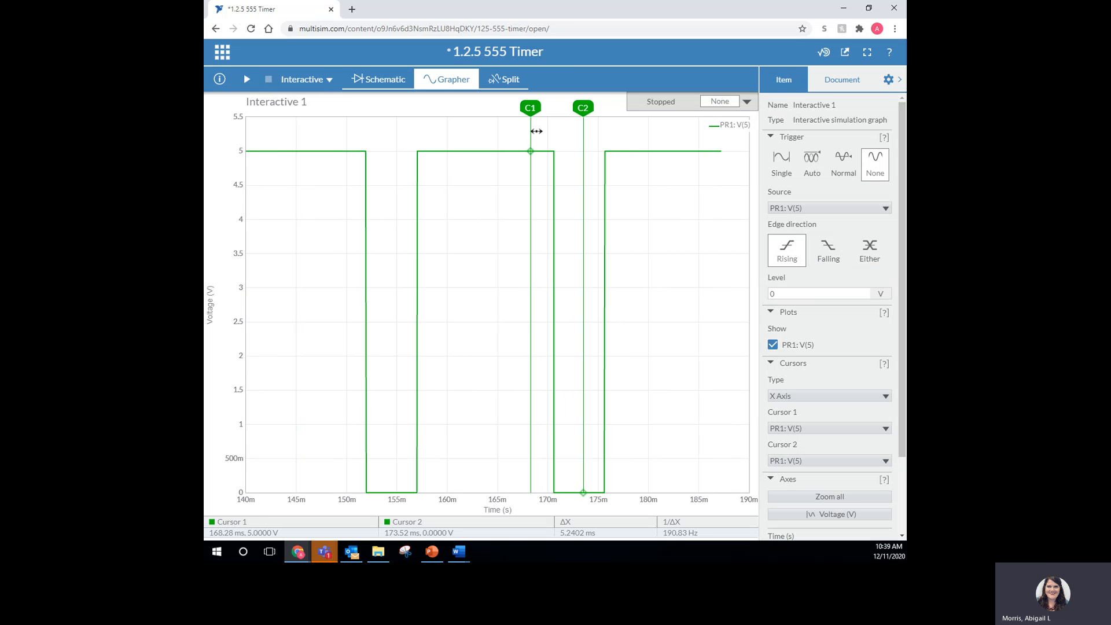
pyautogui.moveTo(743, 181)
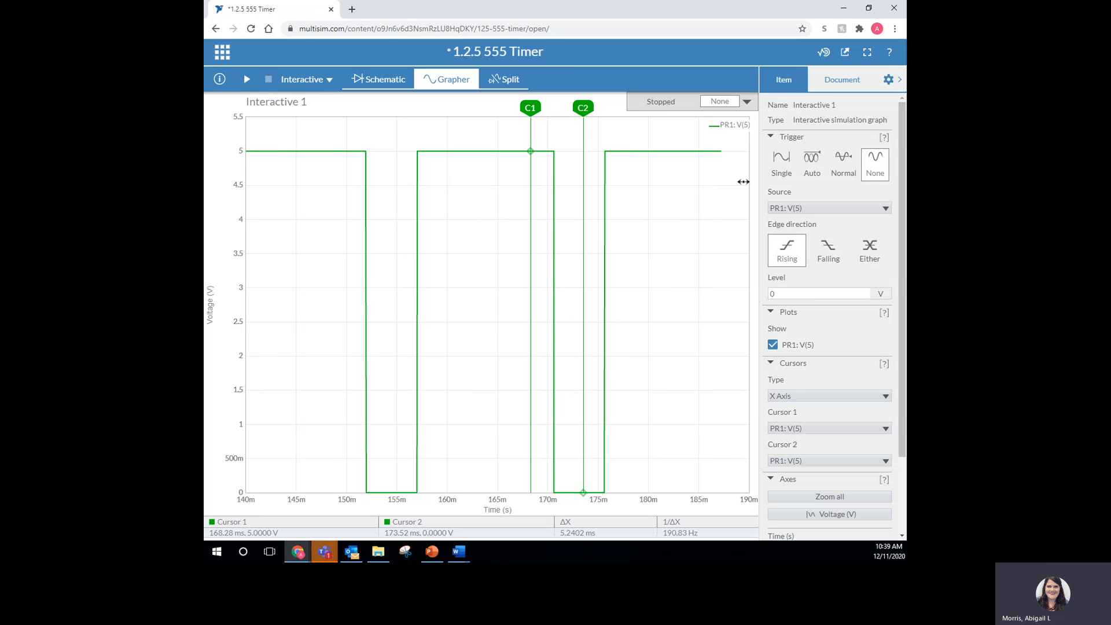
pyautogui.moveTo(694, 513)
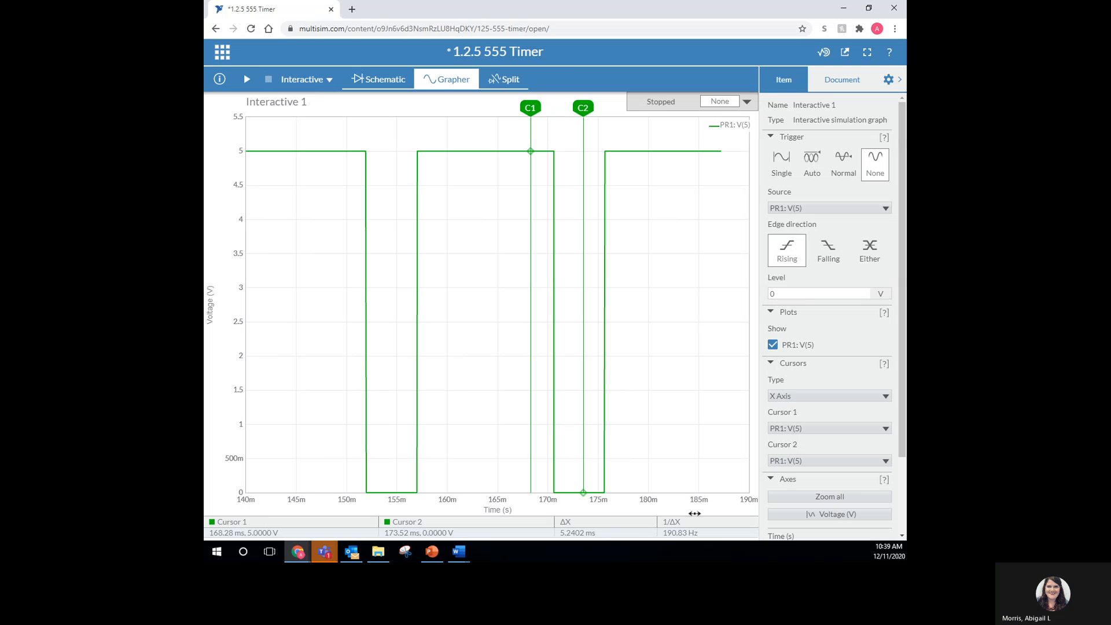
pyautogui.moveTo(692, 536)
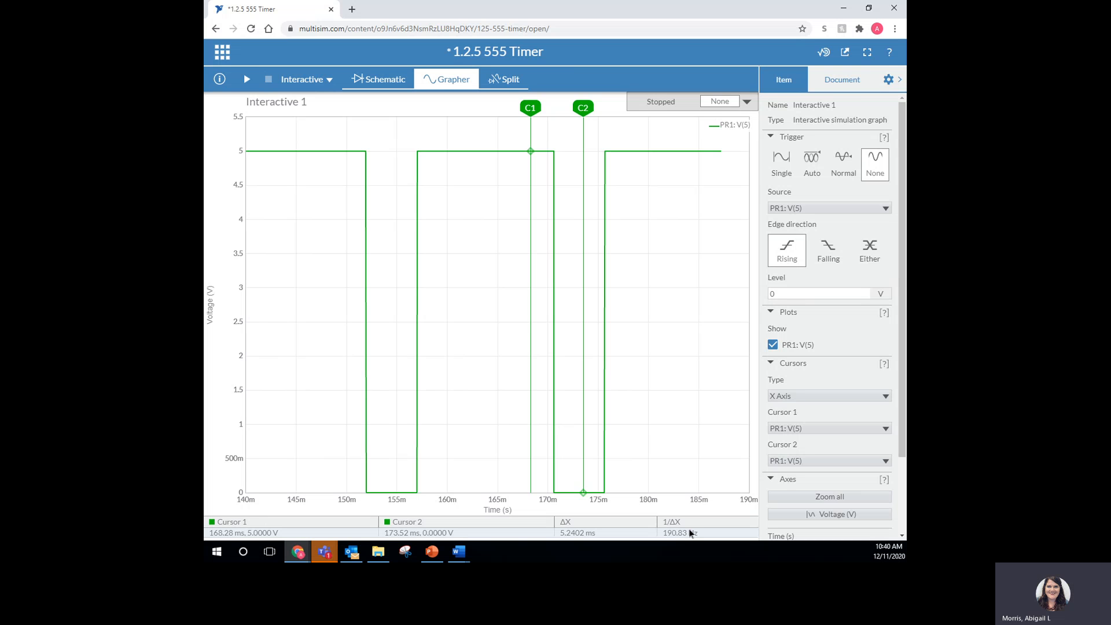
pyautogui.moveTo(691, 533)
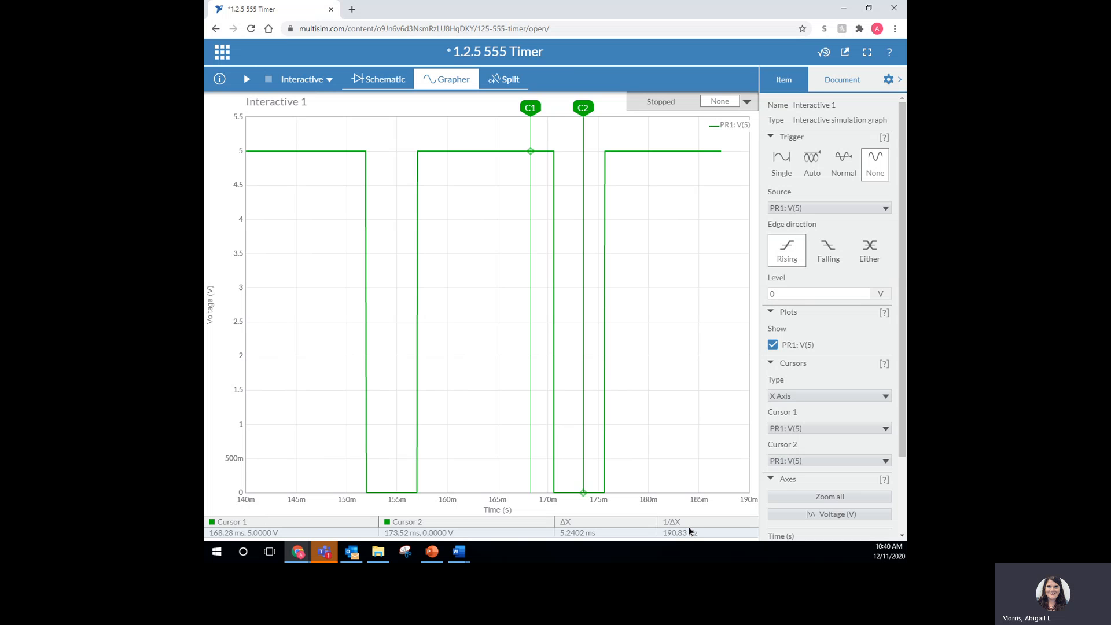